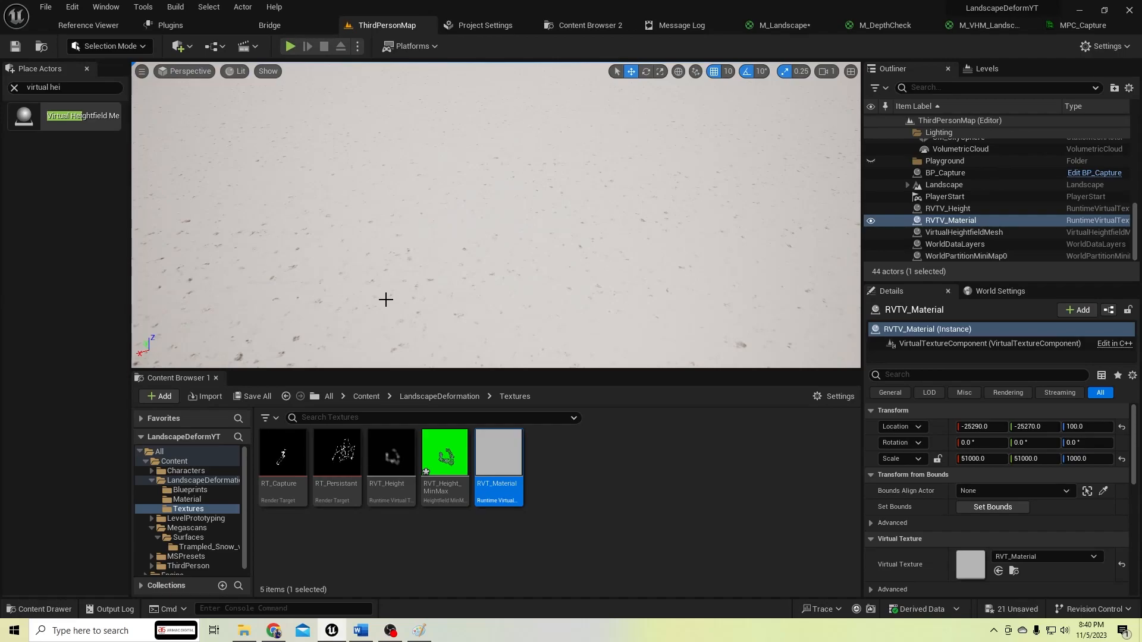
{"action": "mouse_move", "coordinate": [351, 254]}
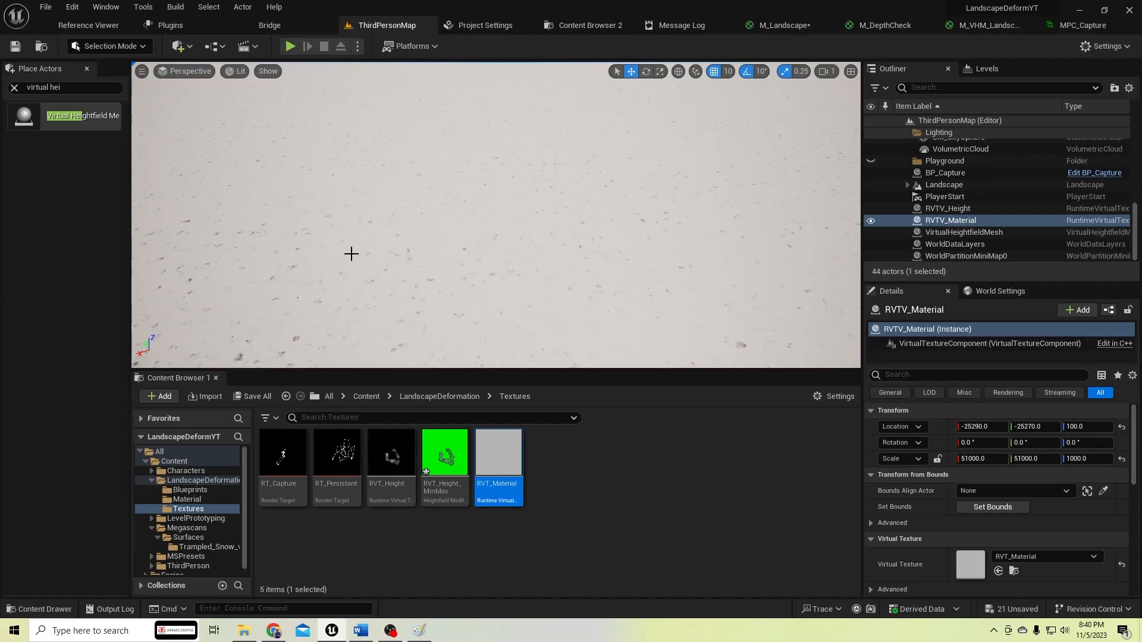
Open M_Landscape and focus on the SpiralBlur texture, Mask (R), Multiply and Clamp nodes.
{"action": "left_click", "coordinate": [291, 46]}
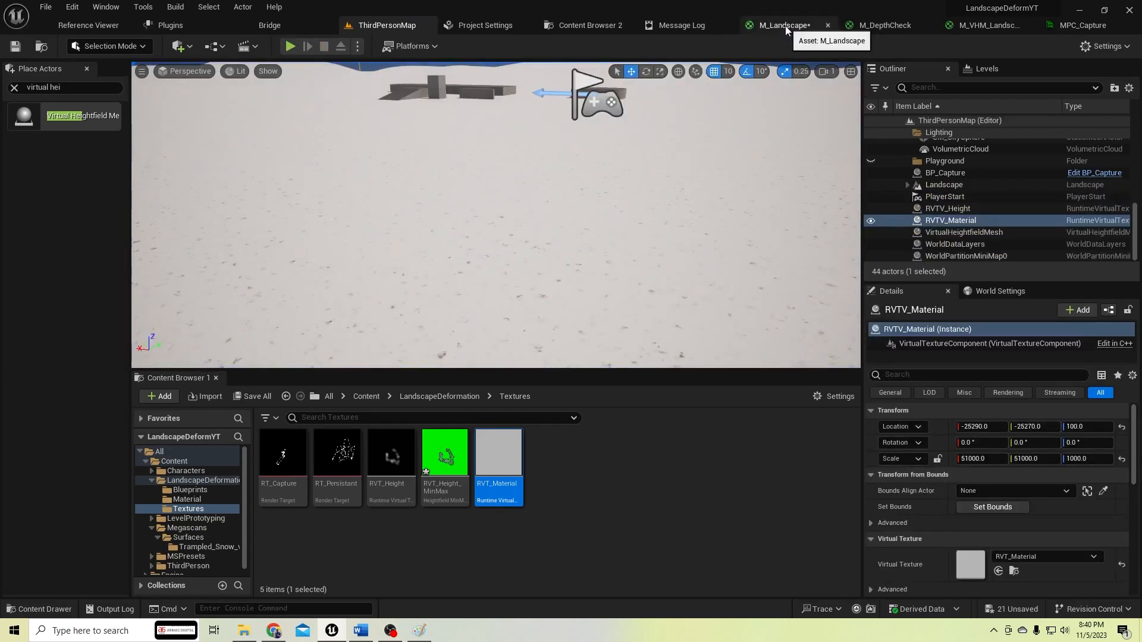
{"action": "left_click", "coordinate": [783, 25]}
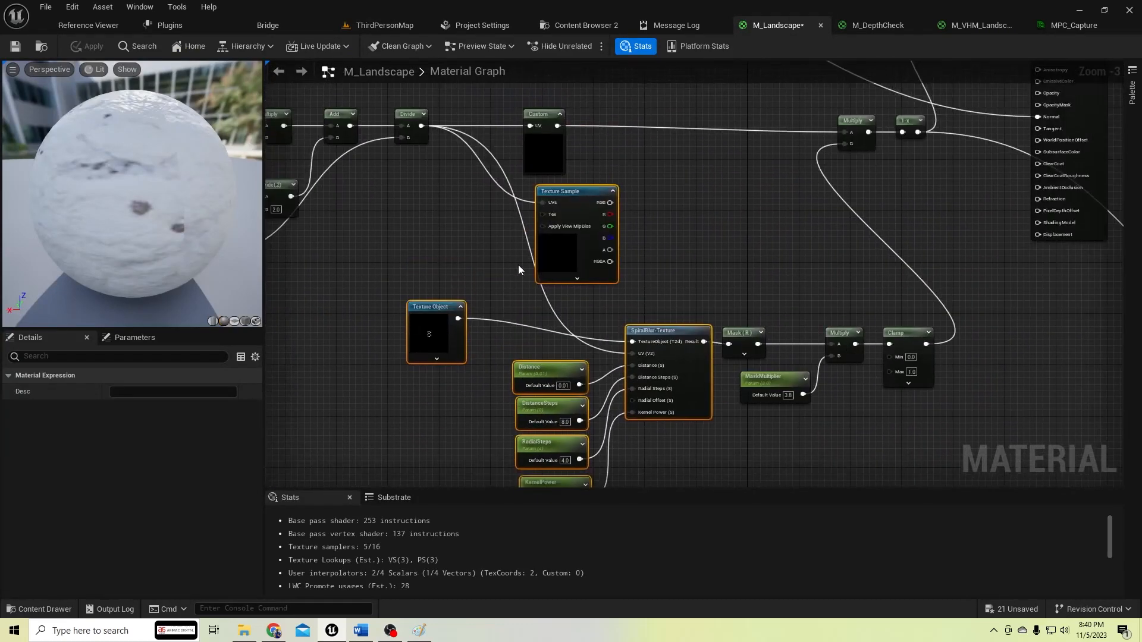
{"action": "left_click", "coordinate": [564, 191]}
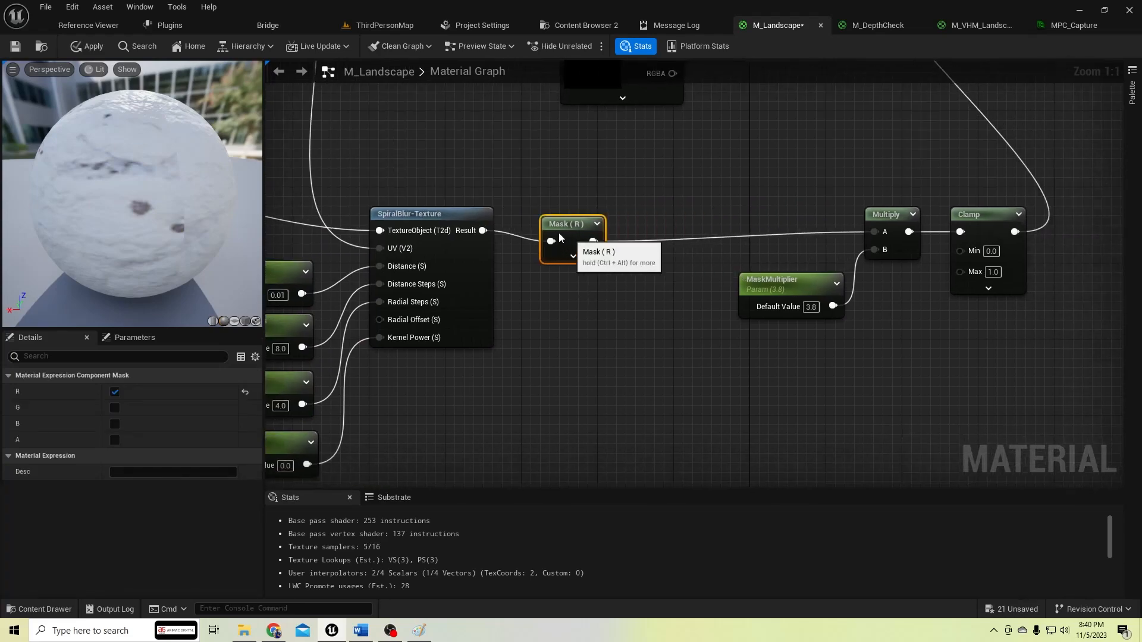
Branch Mask (R) into a Sine node multiplied by SineMultiplier parameter set to 1.5.
{"action": "left_click_drag", "start_coordinate": [593, 241], "coordinate": [631, 375]}
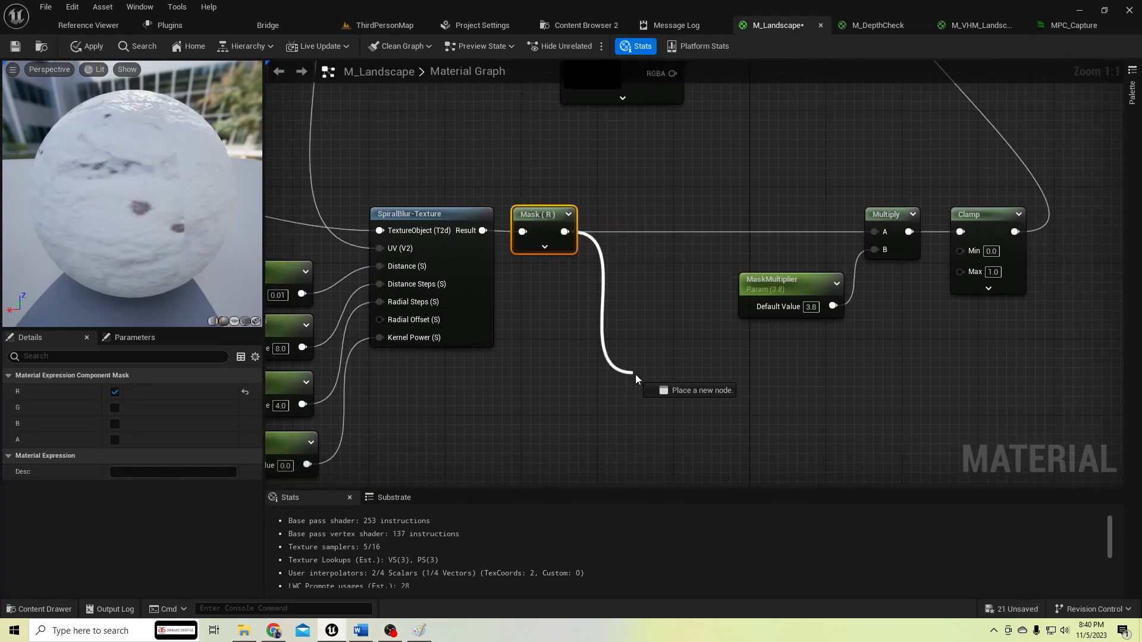
{"action": "type", "text": "sine"}
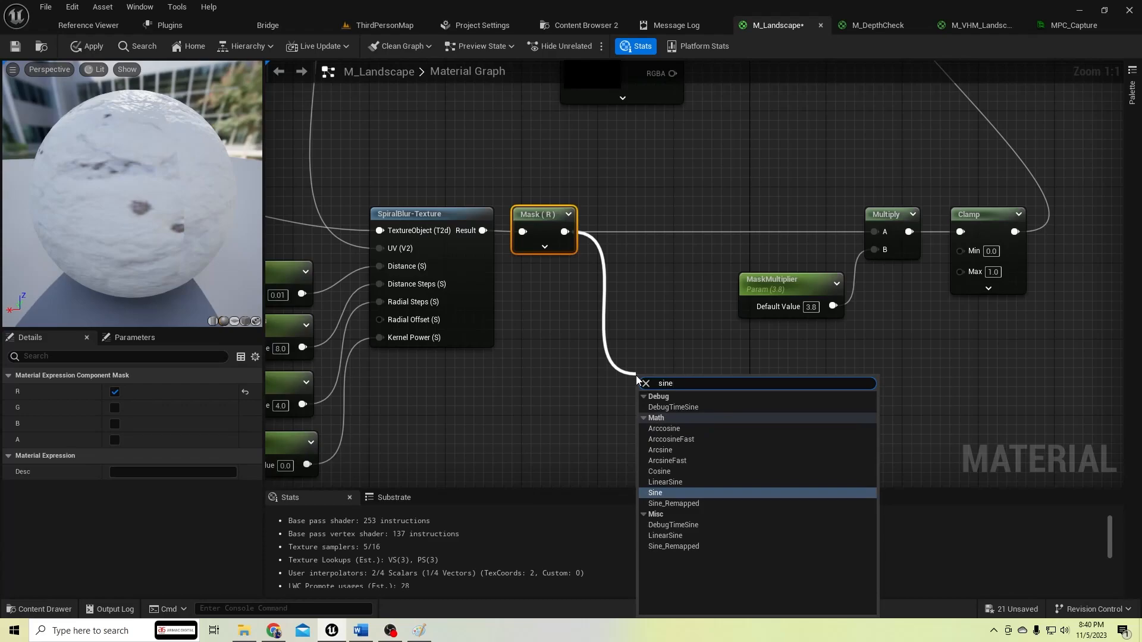
{"action": "left_click", "coordinate": [655, 492]}
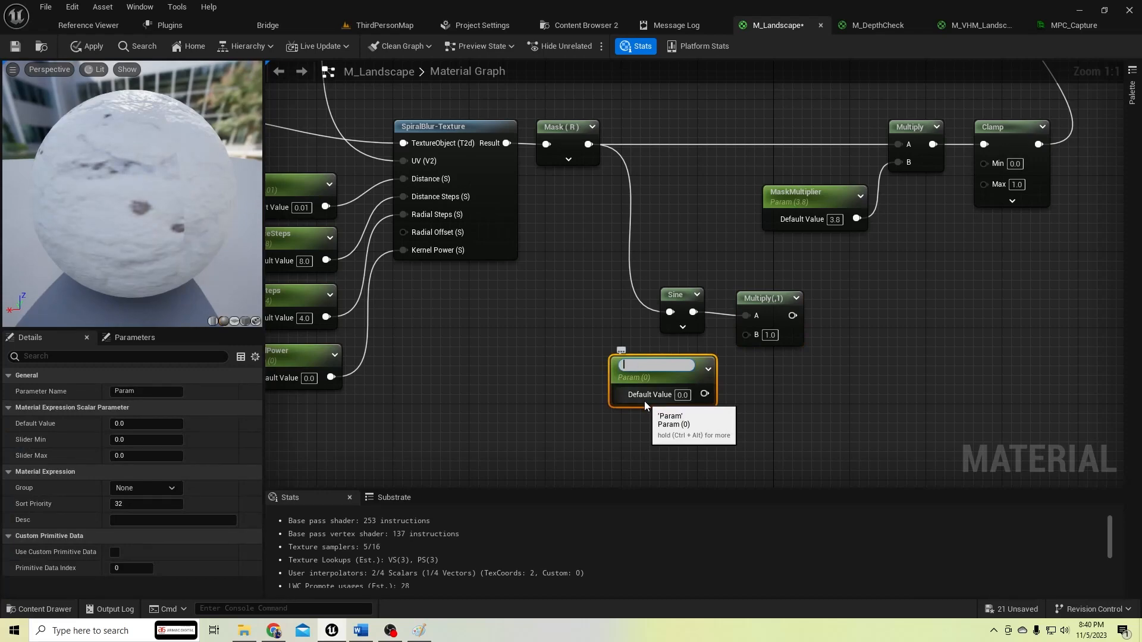
{"action": "type", "text": "SineMultiplier"}
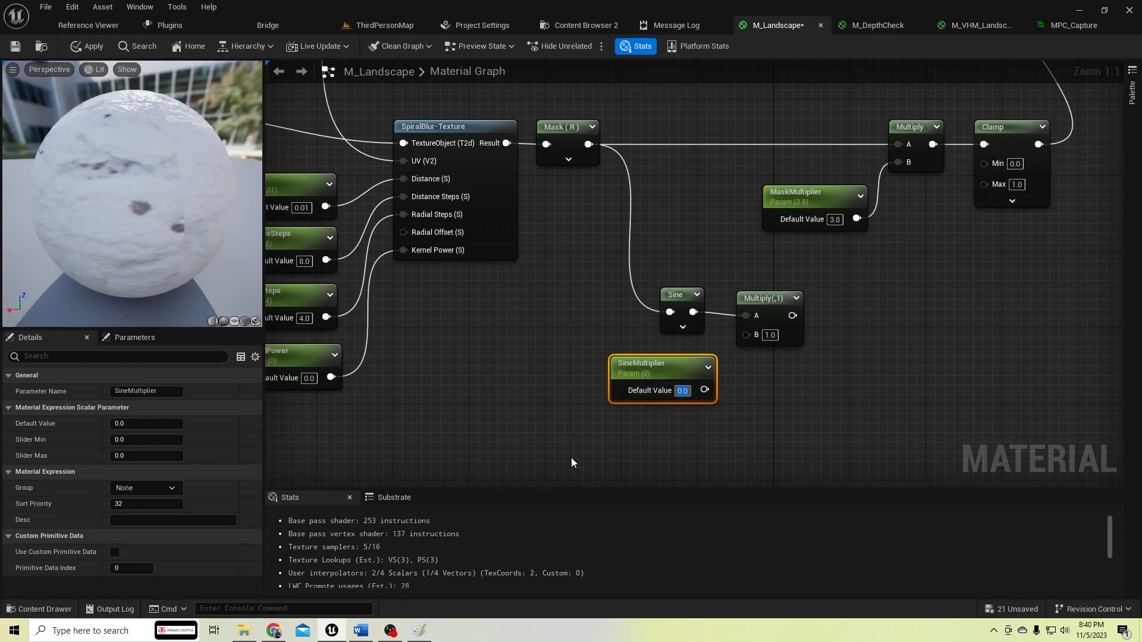
{"action": "type", "text": "1.5"}
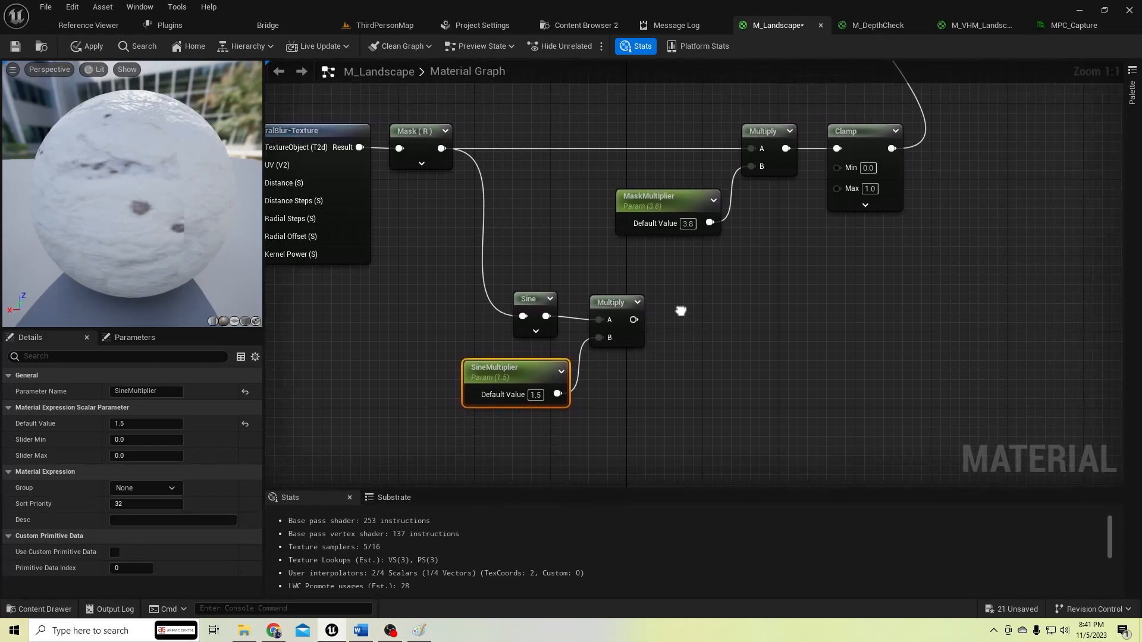
{"action": "mouse_move", "coordinate": [699, 182]}
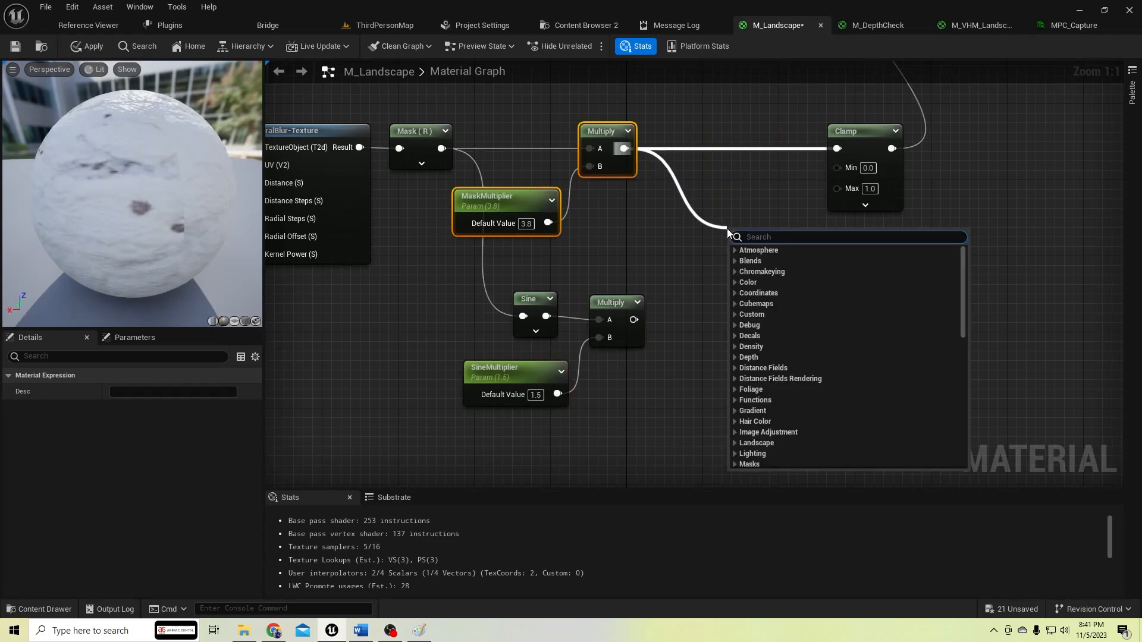
Insert a Subtract node before the Clamp, set Clamp Min -1.0, and apply.
{"action": "type", "text": "su"}
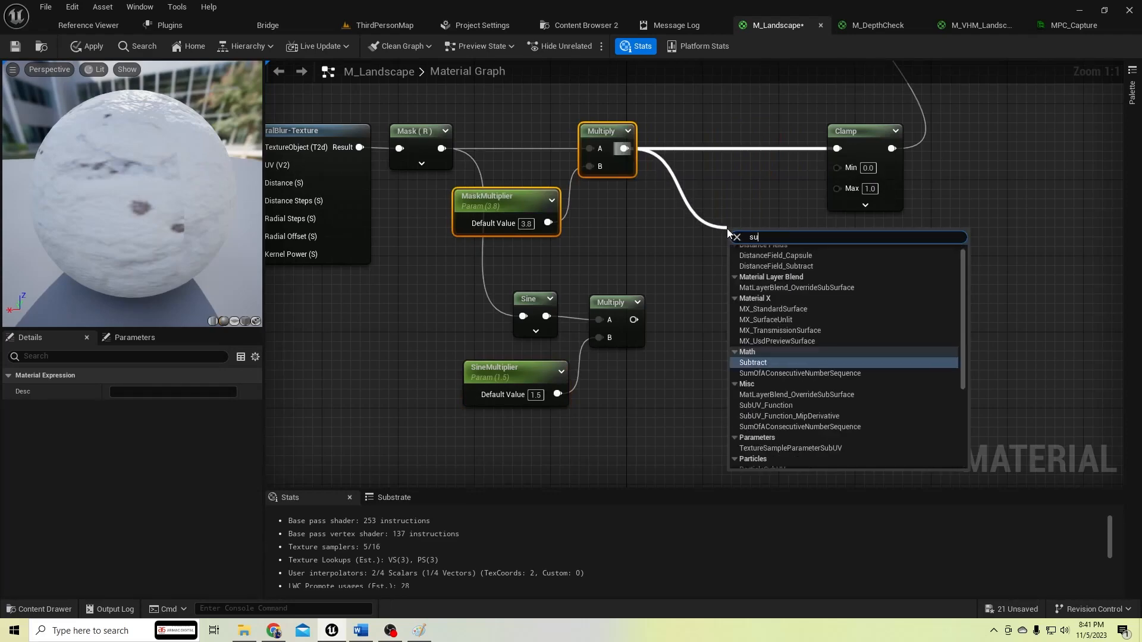
{"action": "left_click", "coordinate": [753, 362]}
{"action": "type", "text": "-1"}
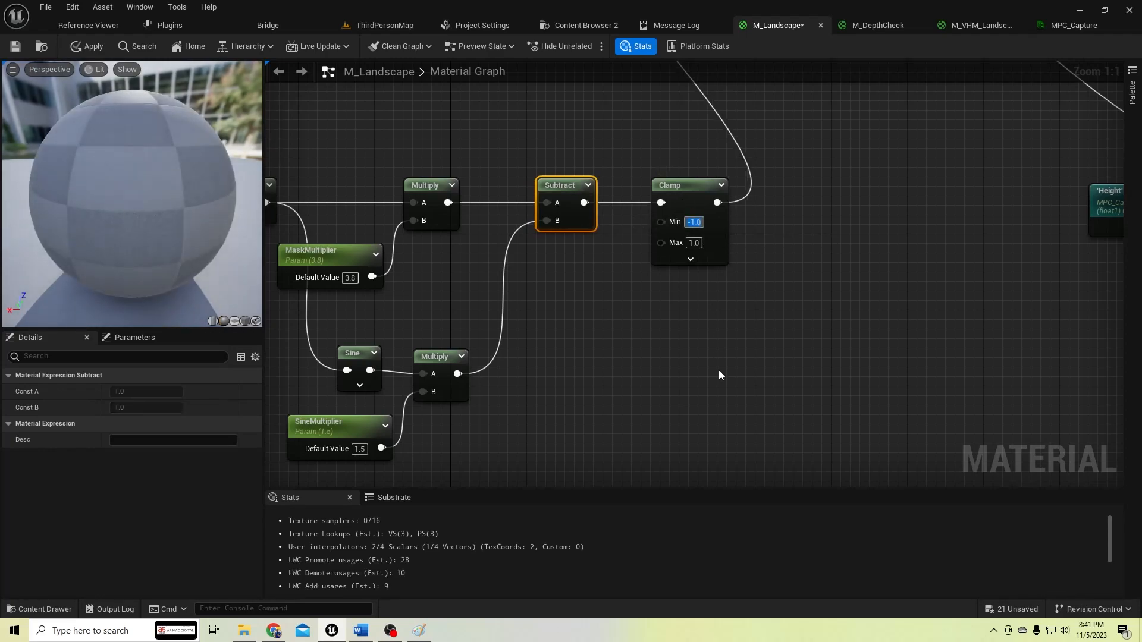
{"action": "left_click", "coordinate": [87, 46]}
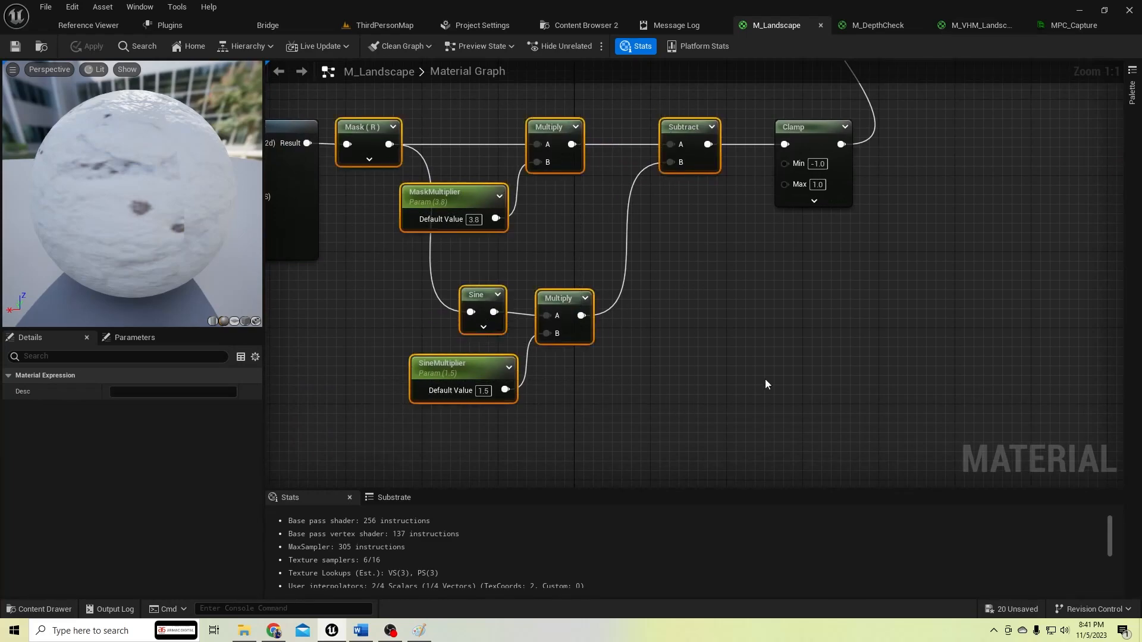
Place the copied sine-subtract nodes in M_VHM_Landscape and set the Clamp minimum to -1.0.
{"action": "left_click", "coordinate": [982, 25]}
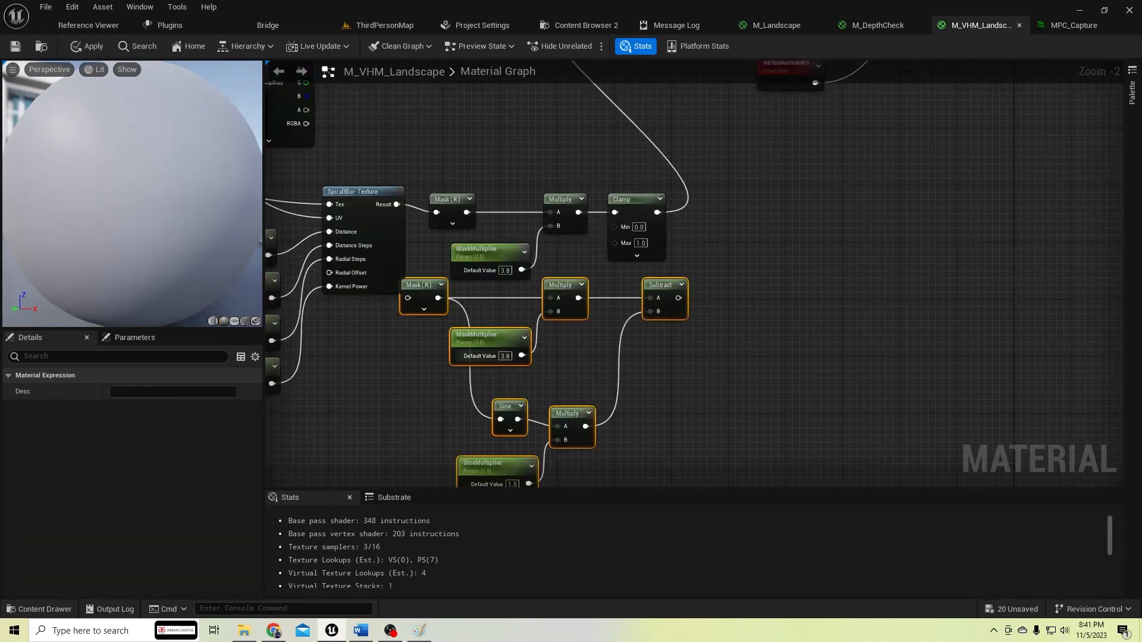
{"action": "left_click_drag", "start_coordinate": [424, 298], "coordinate": [452, 311]}
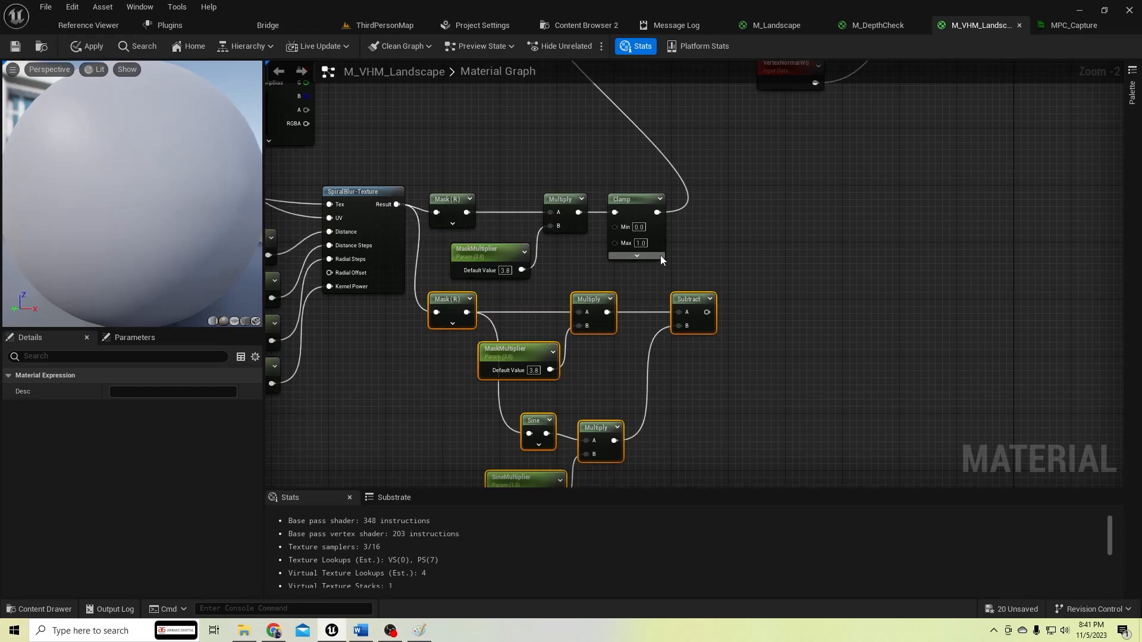
{"action": "mouse_move", "coordinate": [658, 212]}
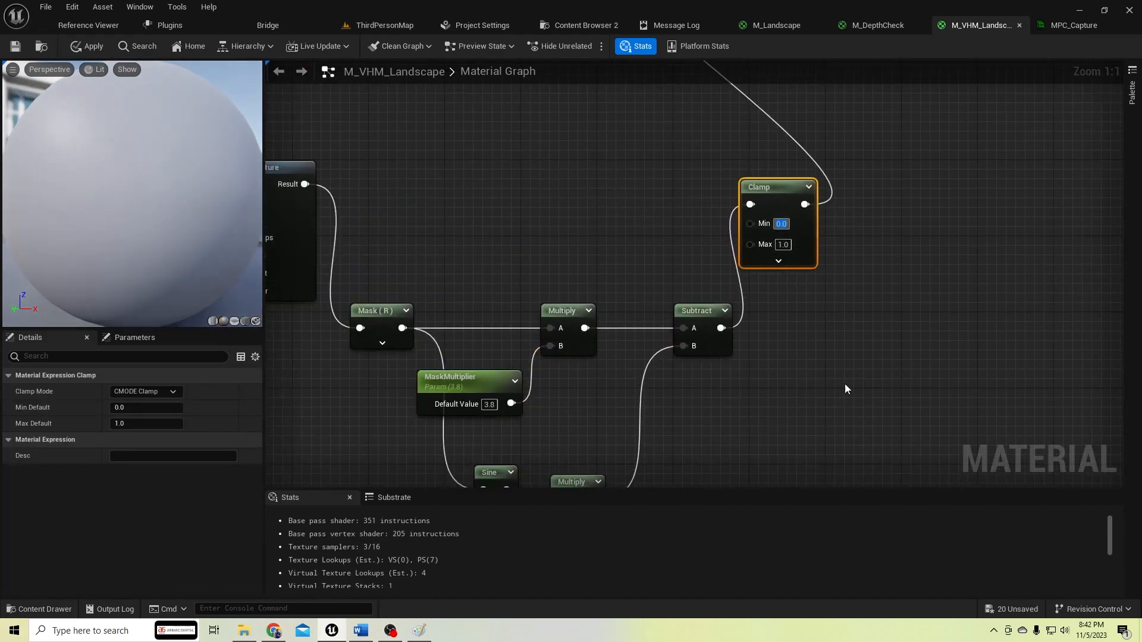
{"action": "type", "text": "-1"}
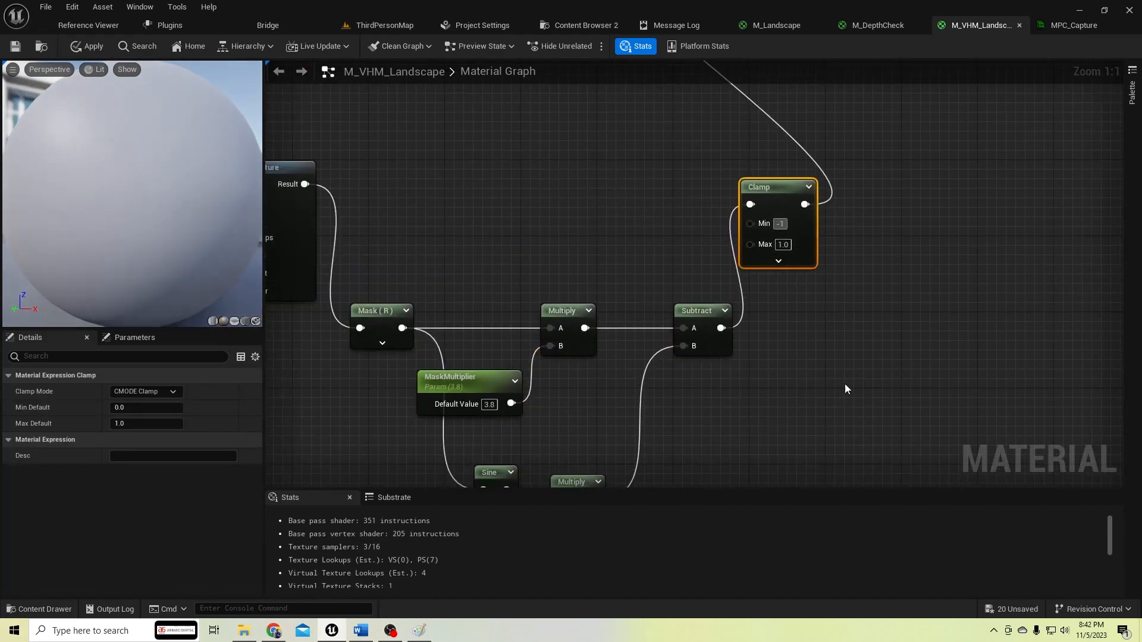
{"action": "type", "text": "-1.0"}
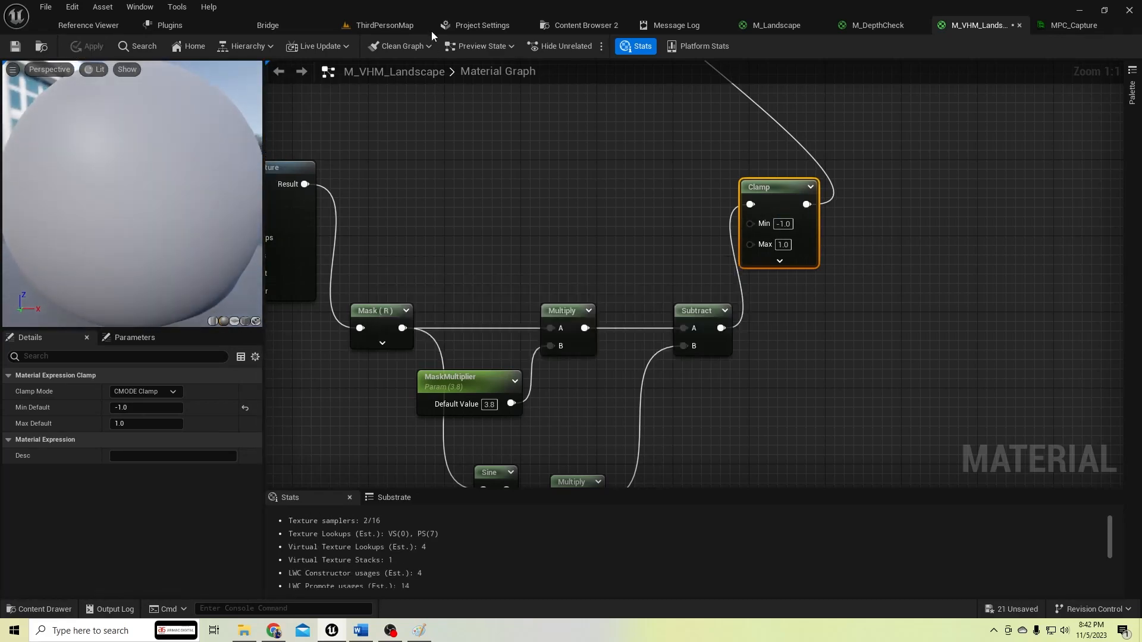
Switch to the ThirdPersonMap level viewport with its Play toolbar.
{"action": "left_click", "coordinate": [383, 25]}
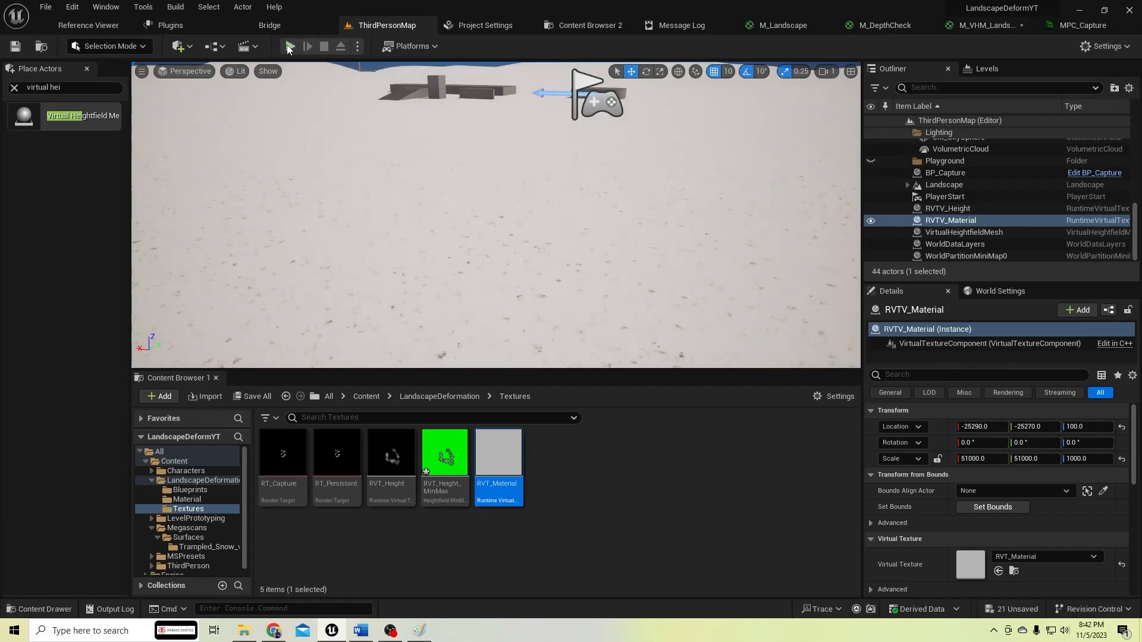
{"action": "left_click", "coordinate": [291, 47]}
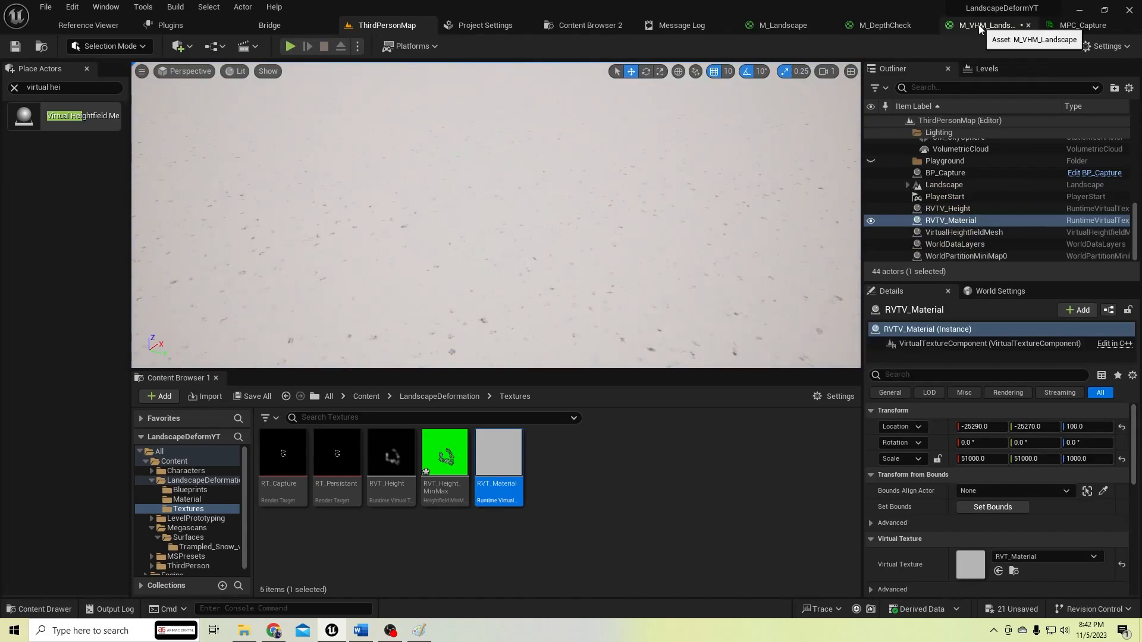
Set SineMultiplier to 1.0 in M_VHM_Landscape, save, and play ThirdPersonMap to test snow.
{"action": "left_click", "coordinate": [984, 25]}
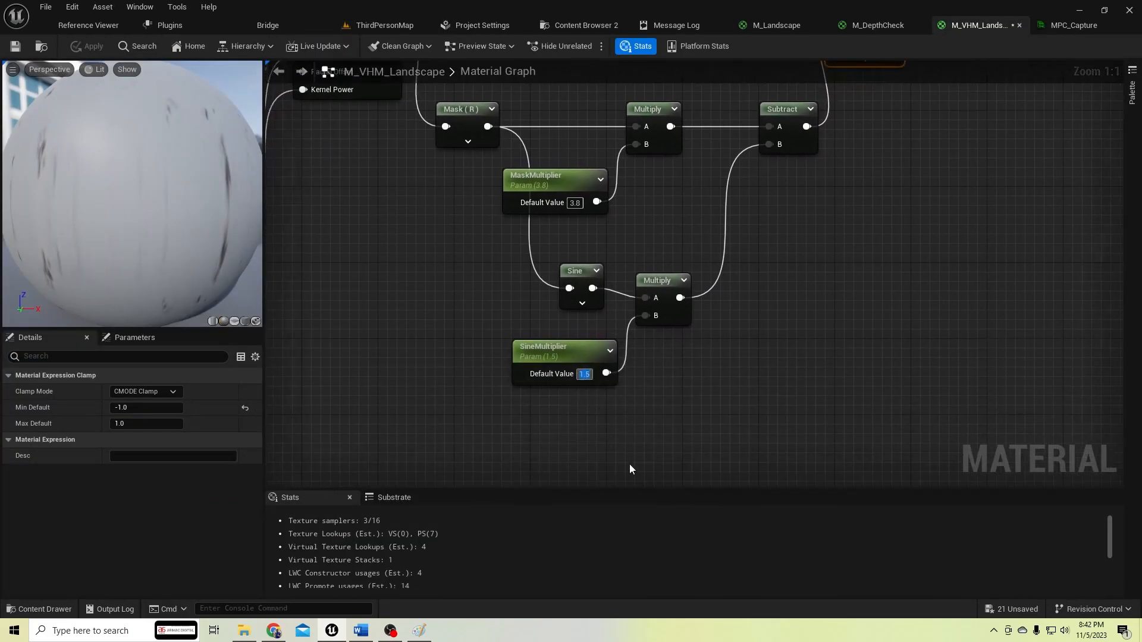
{"action": "type", "text": "1.0"}
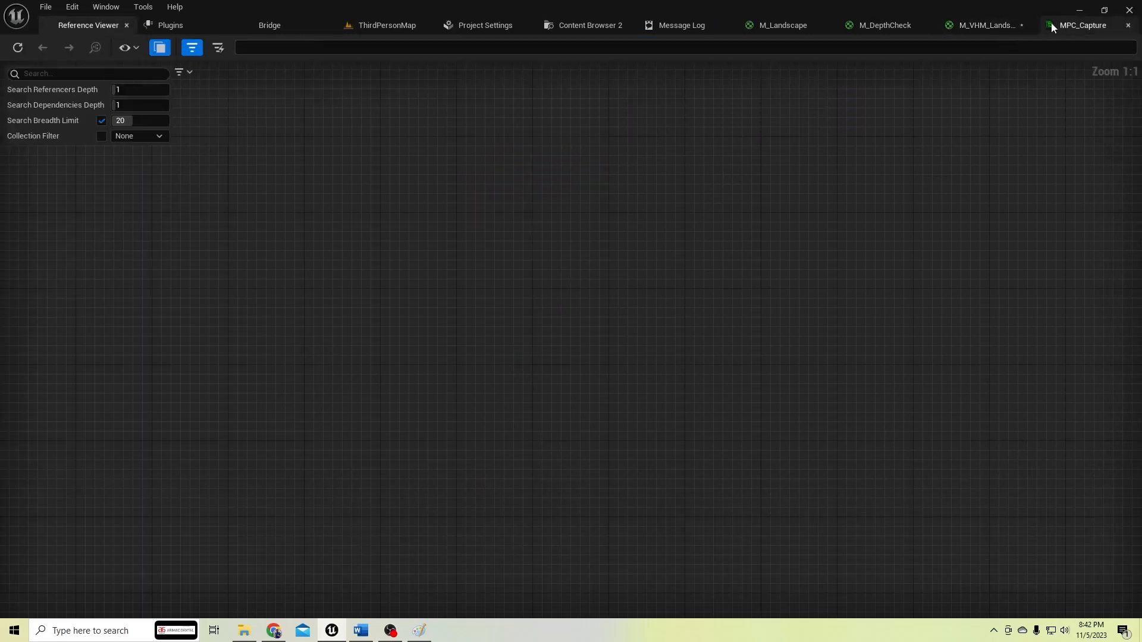
{"action": "left_click", "coordinate": [984, 25]}
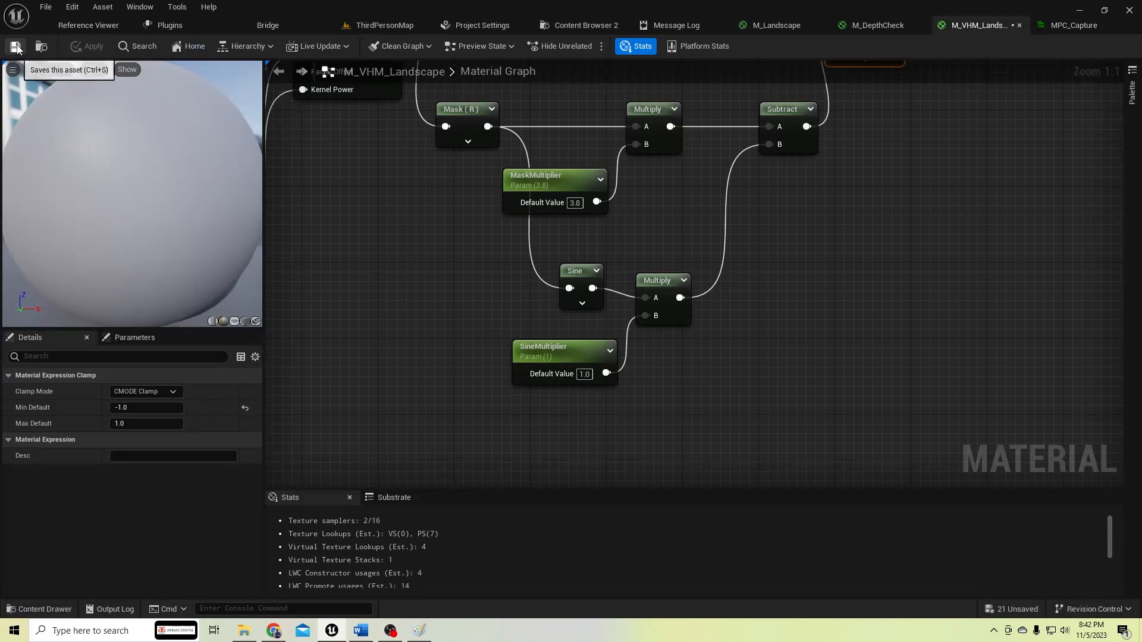
{"action": "left_click", "coordinate": [15, 47]}
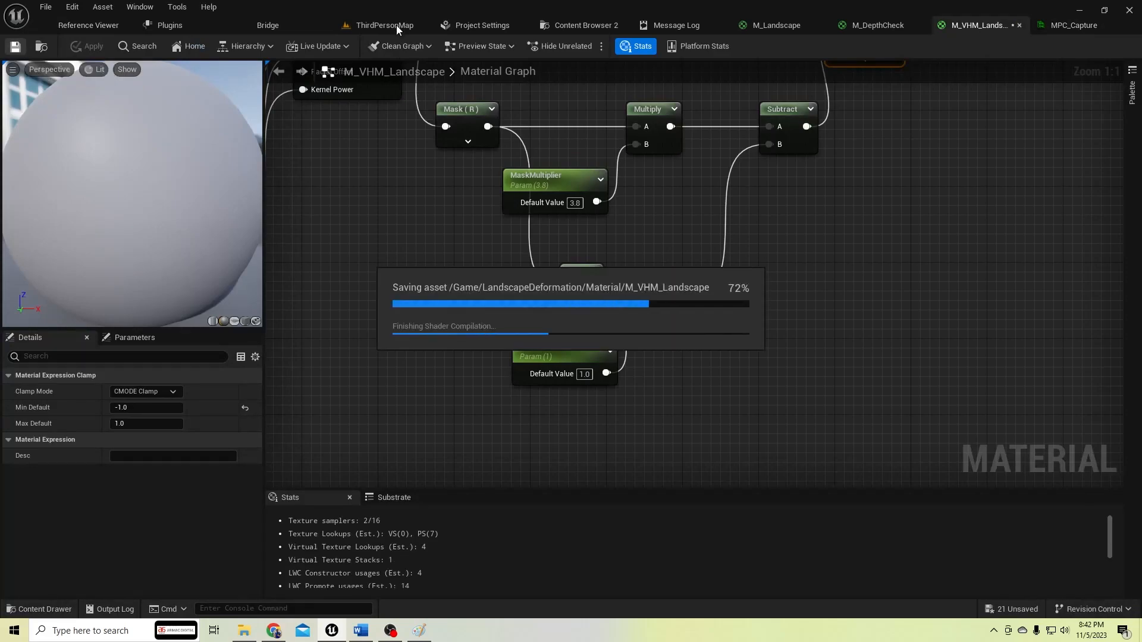
{"action": "left_click", "coordinate": [384, 25]}
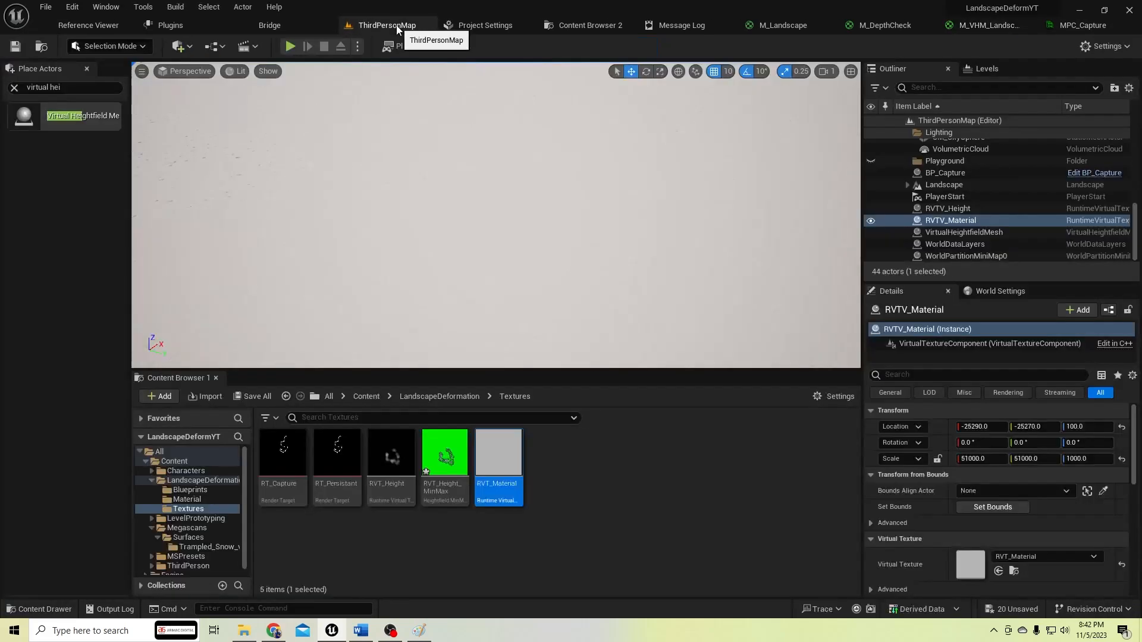
{"action": "left_click", "coordinate": [291, 47]}
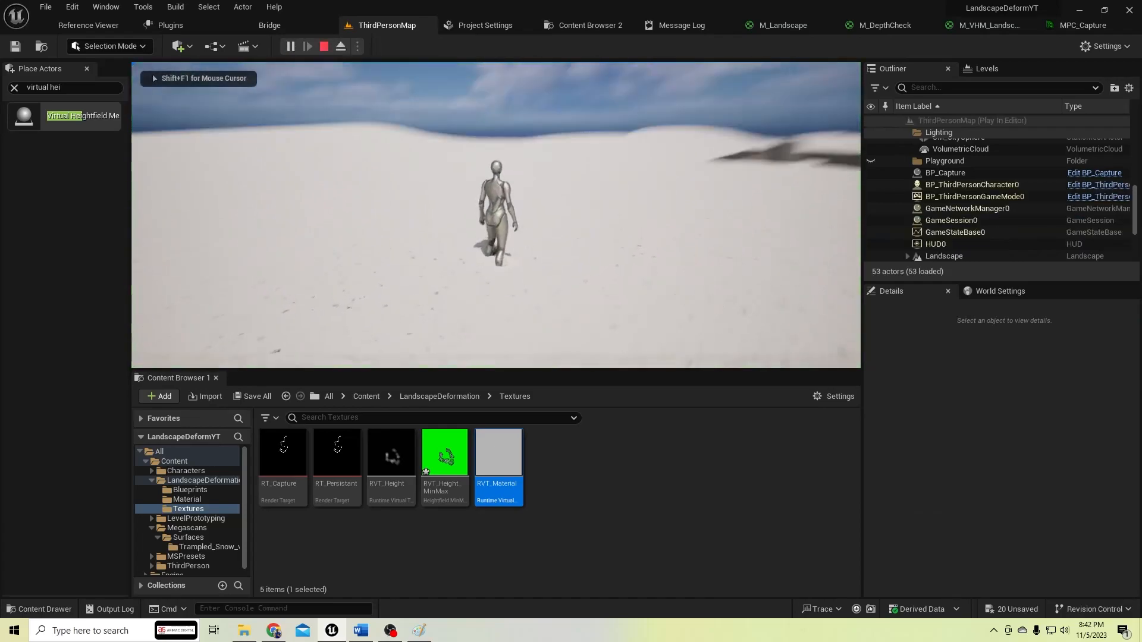